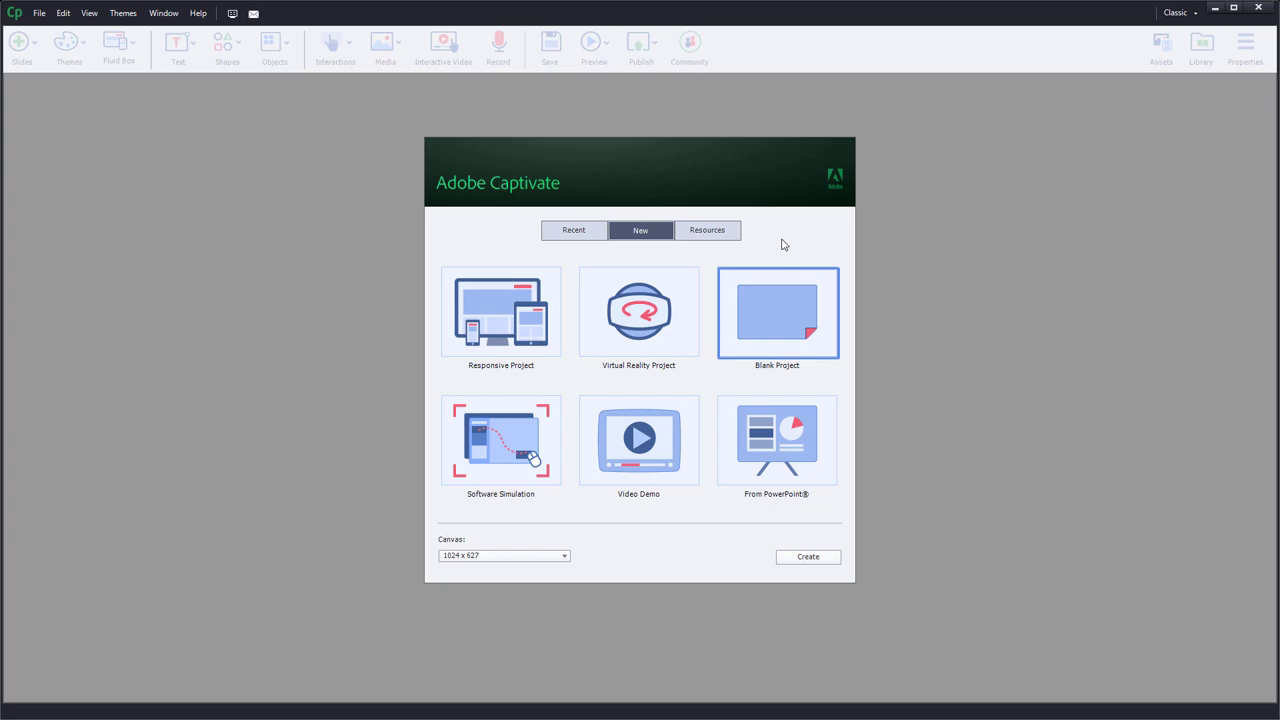
mouse_move(804, 312)
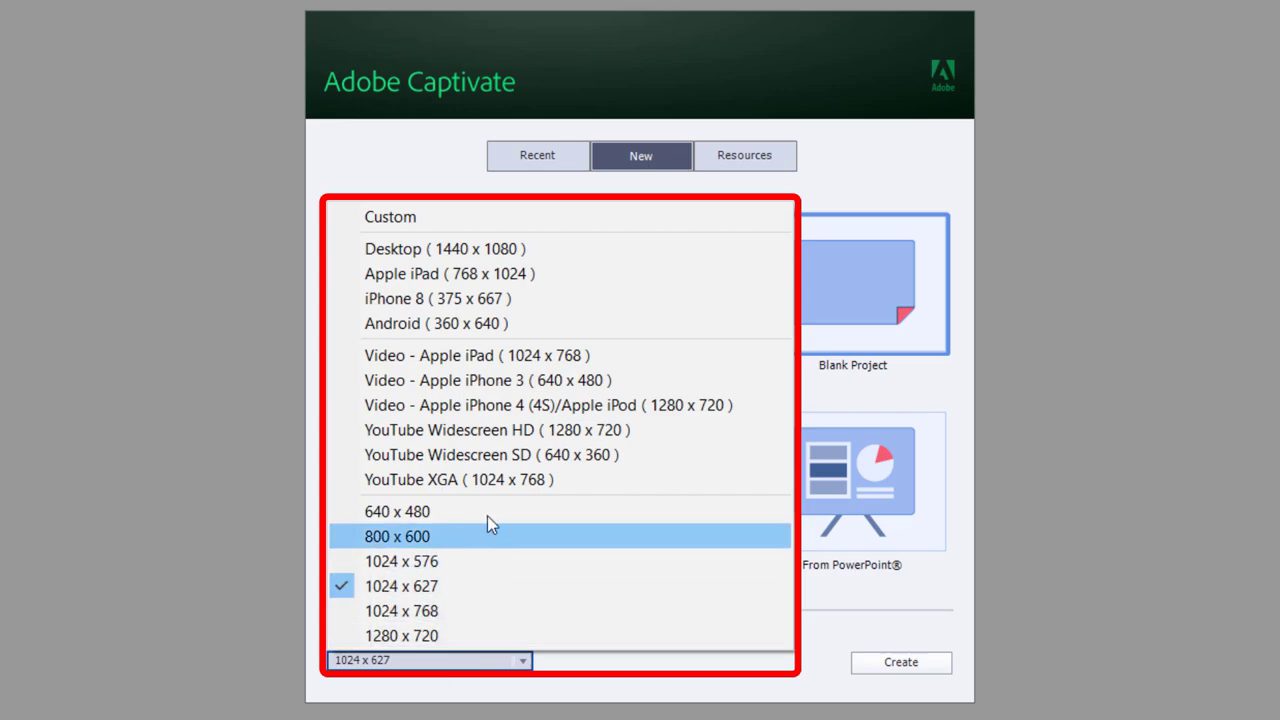
mouse_move(574, 404)
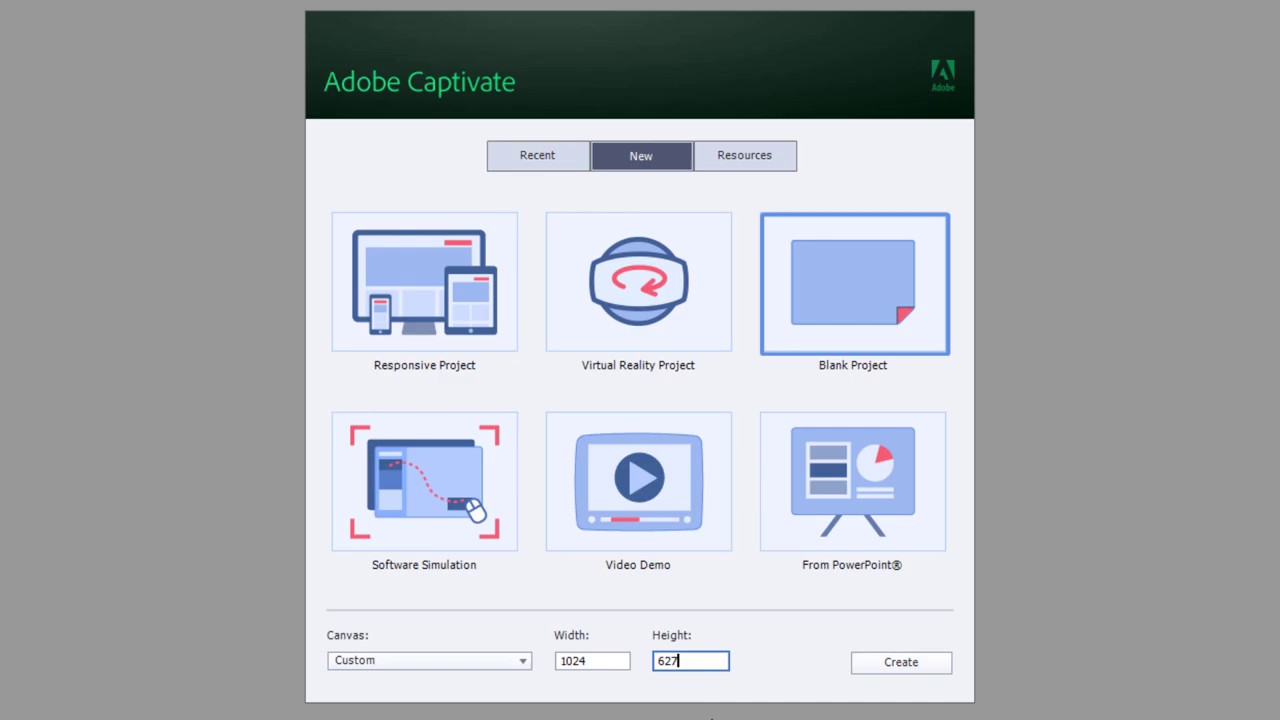
- Choose Responsive Project as the new project type on the welcome screen
left_click(424, 284)
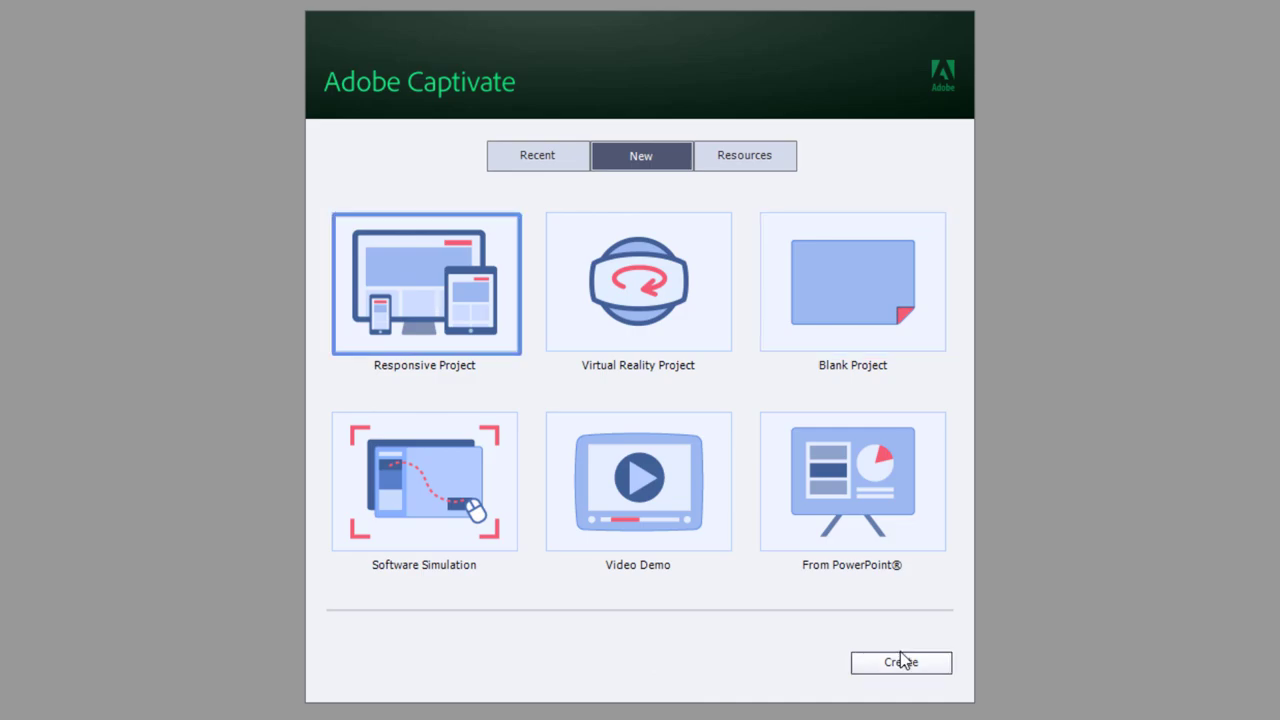
- Create the untitled responsive project with one blank slide at 1024 by 627
left_click(900, 662)
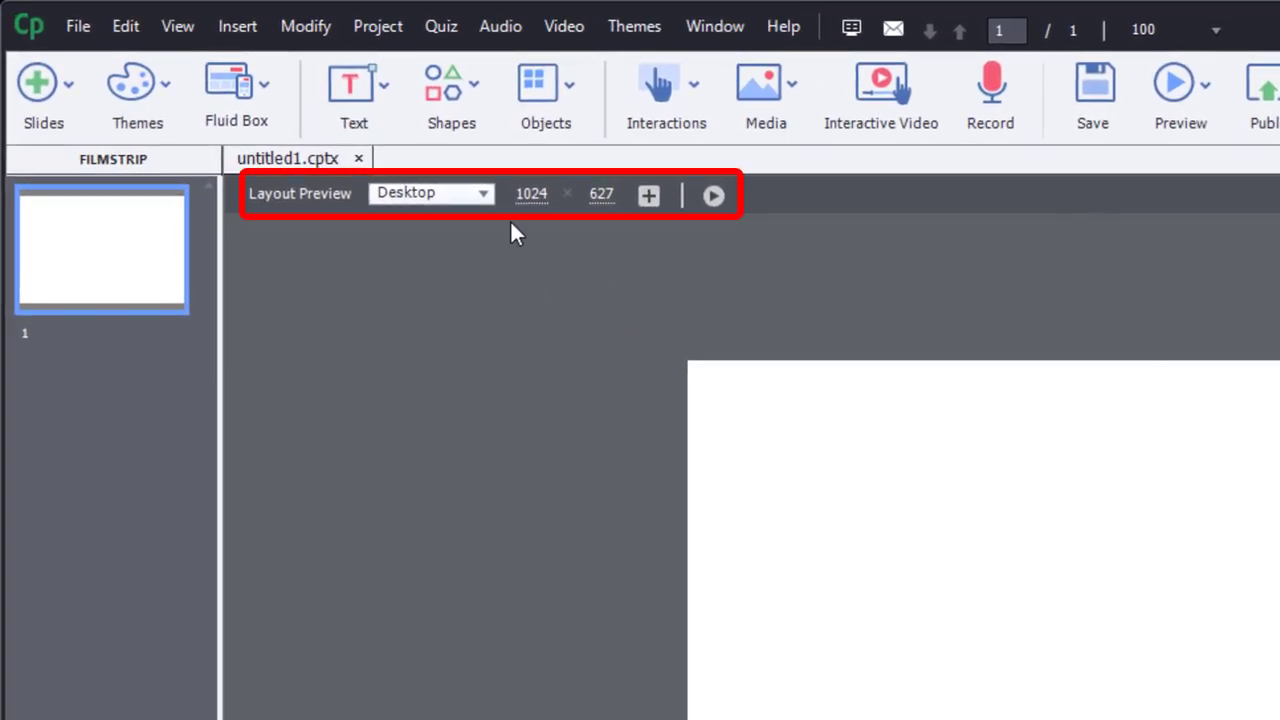
mouse_move(500, 220)
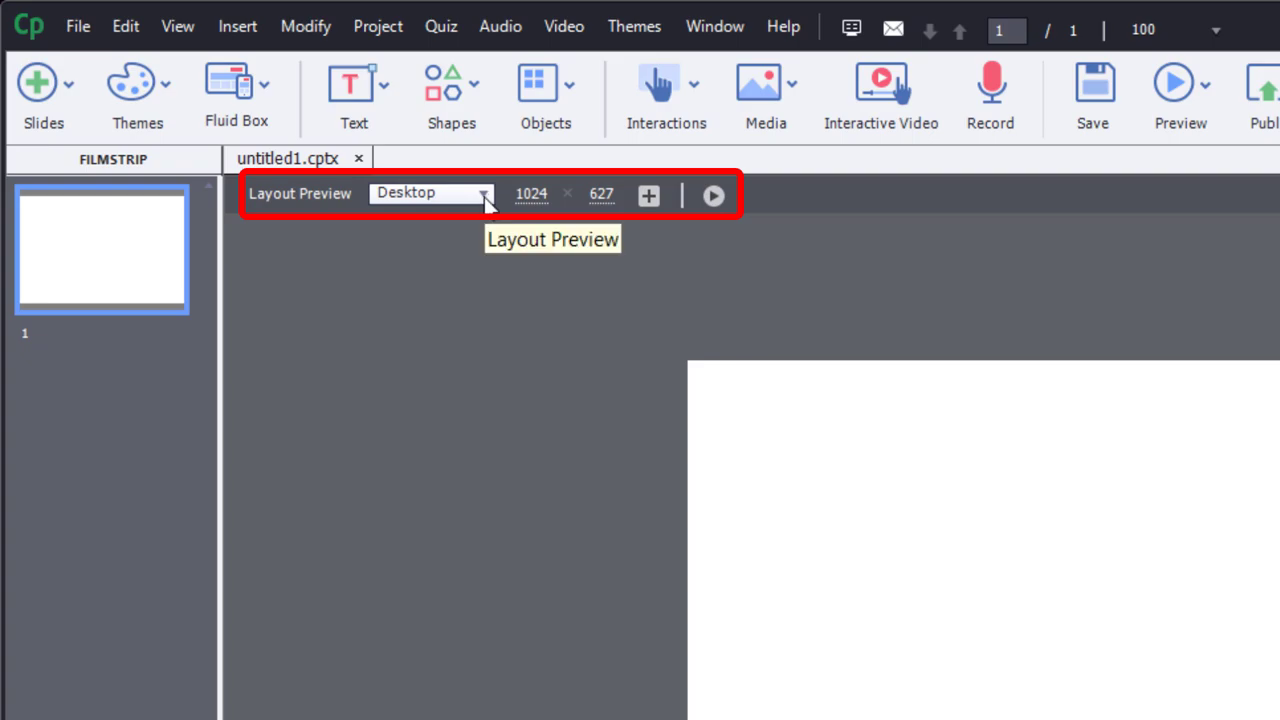
mouse_move(416, 204)
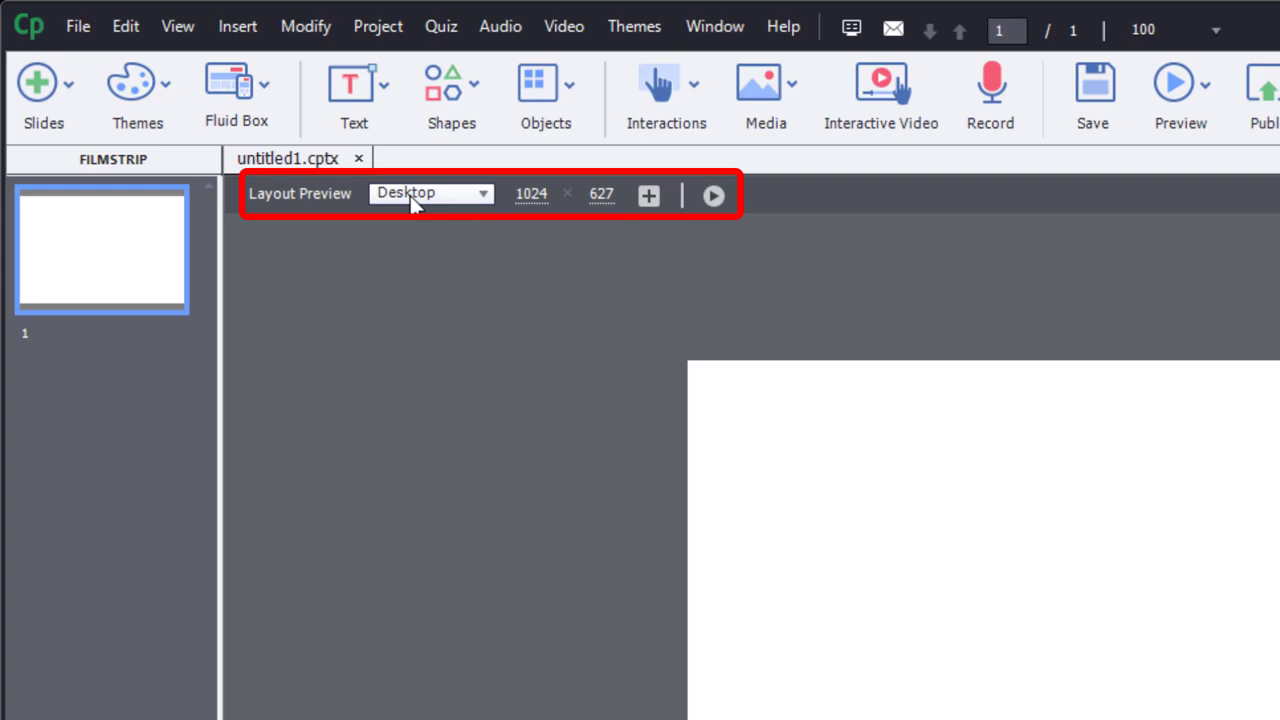
mouse_move(538, 222)
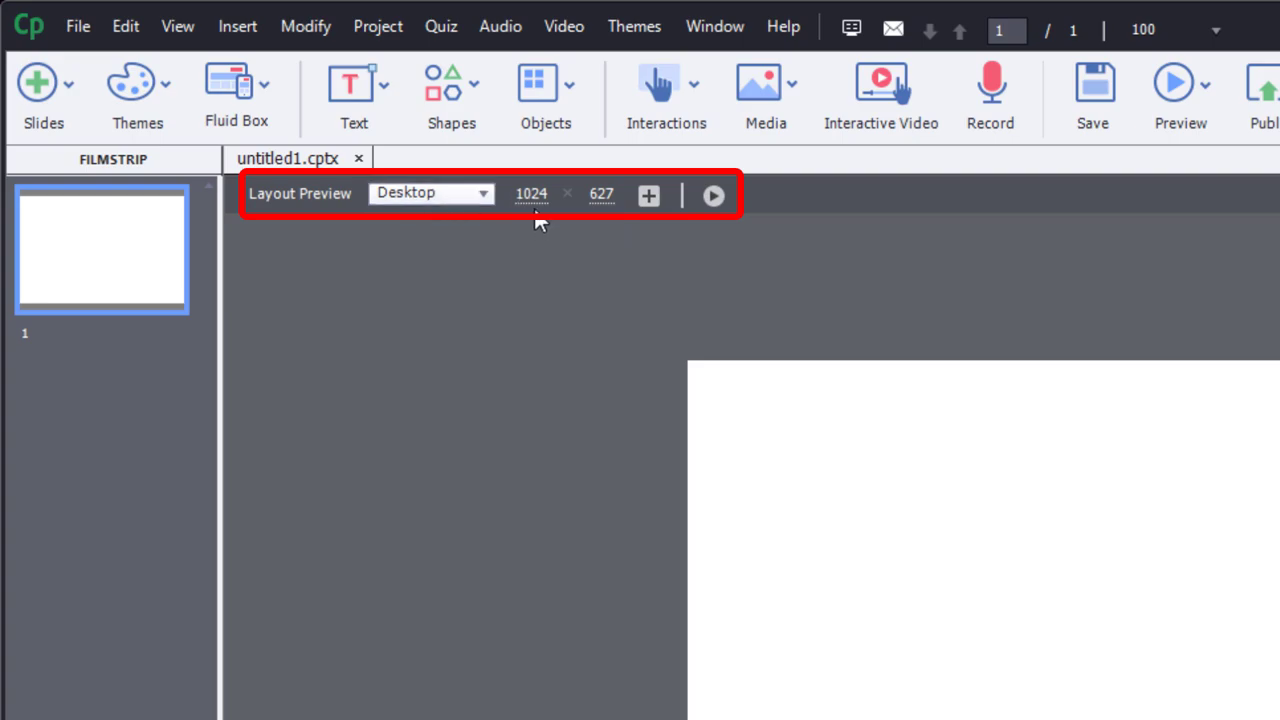
mouse_move(444, 258)
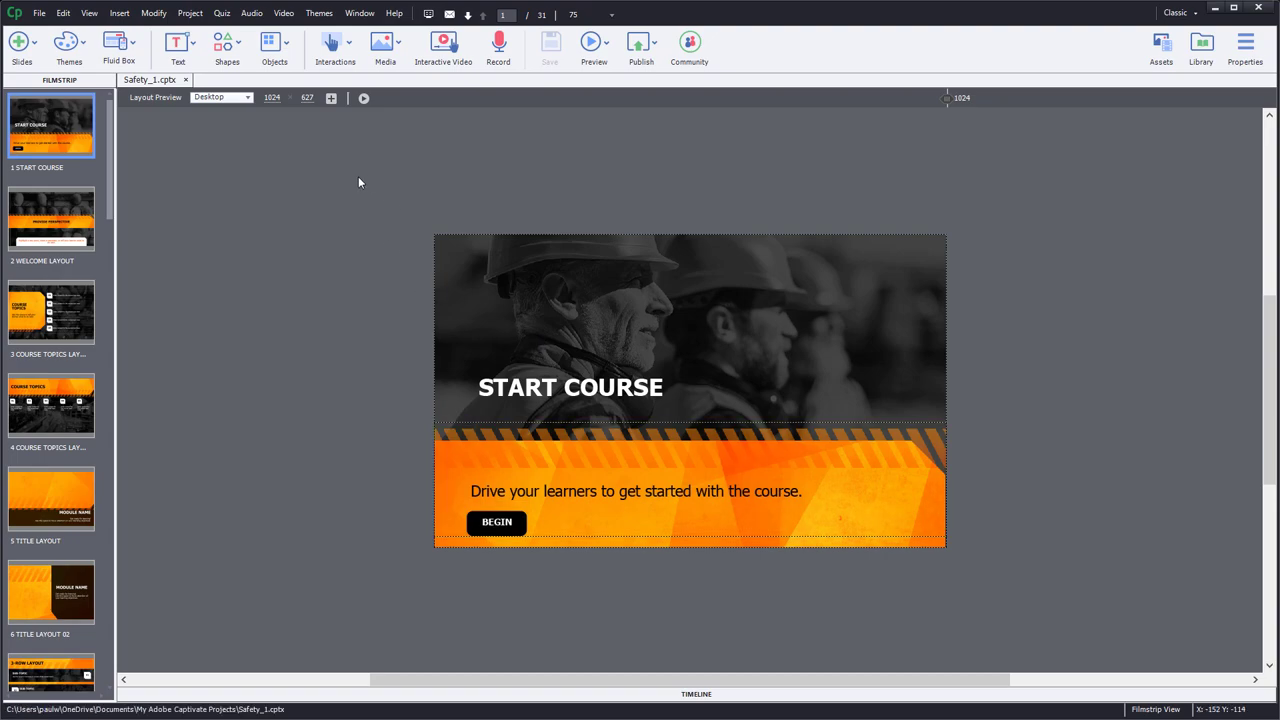
mouse_move(360, 200)
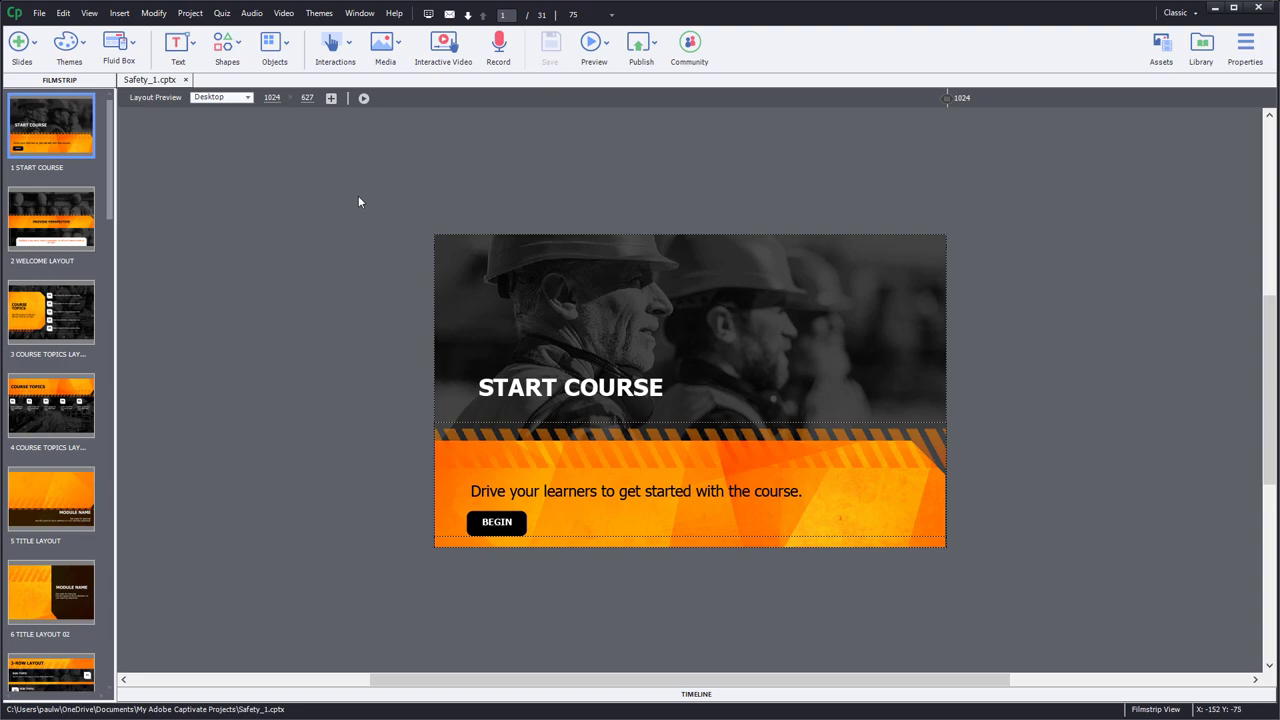
mouse_move(340, 244)
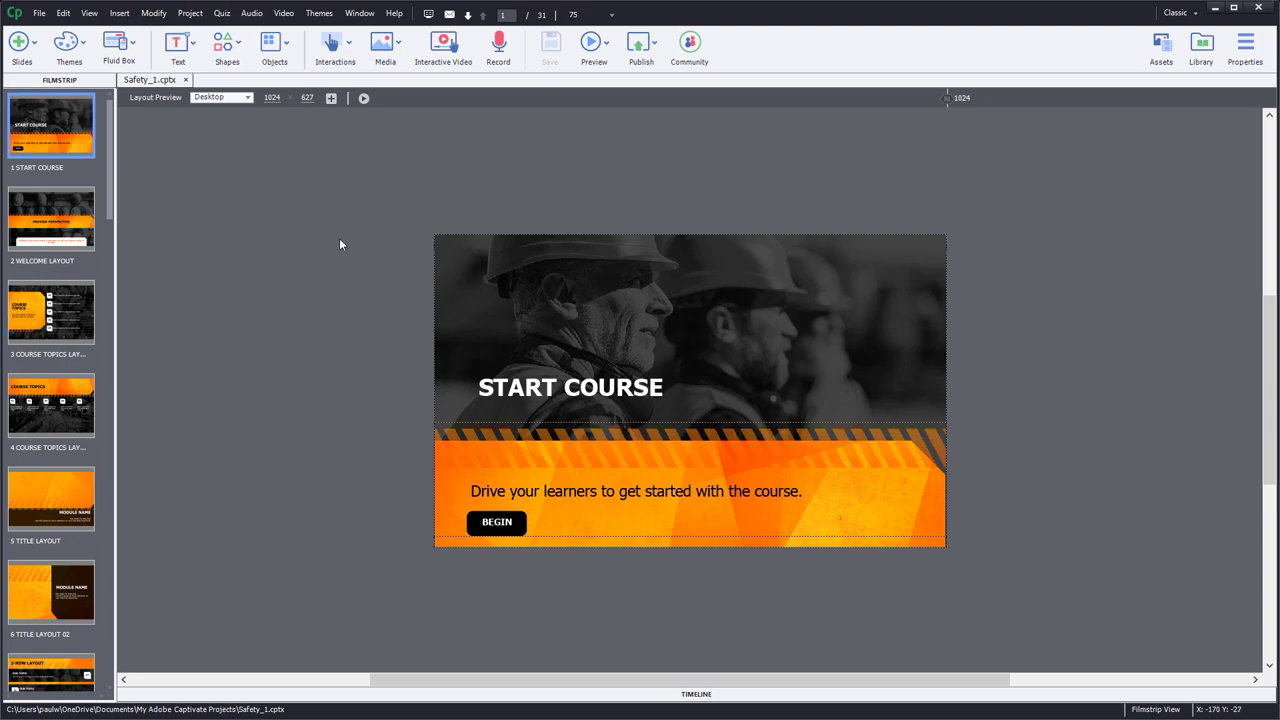
mouse_move(798, 136)
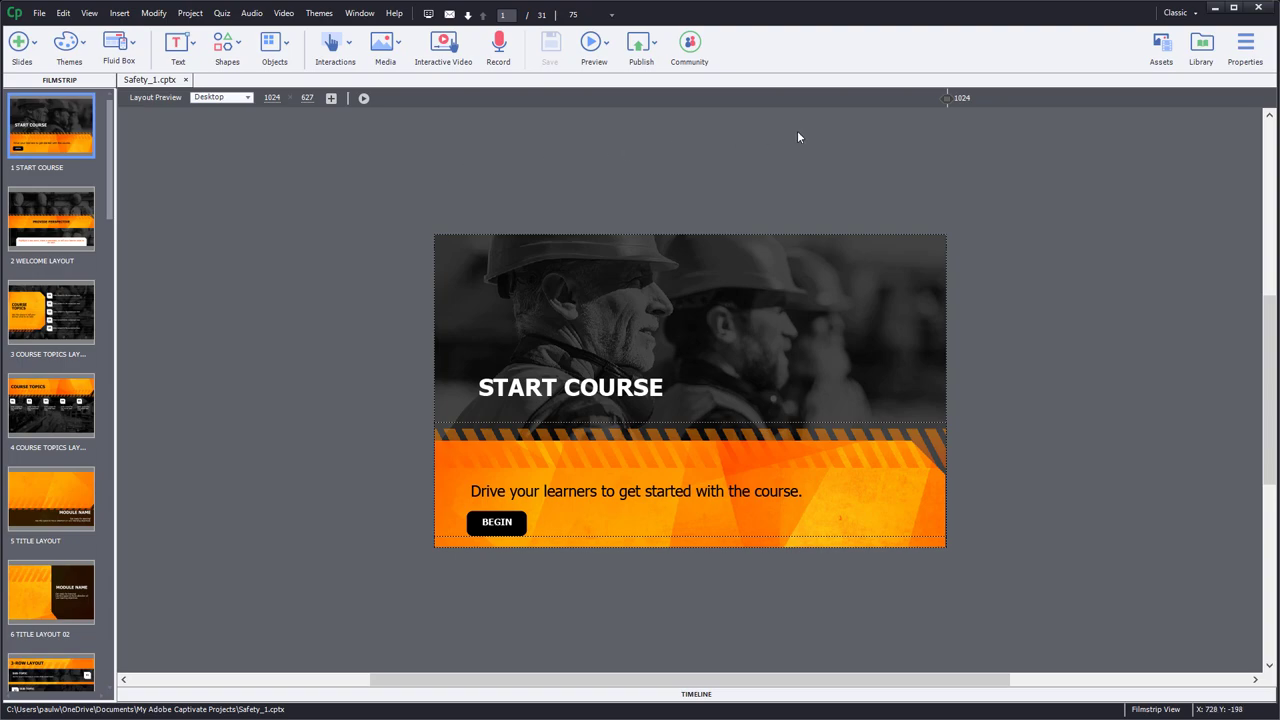
mouse_move(616, 108)
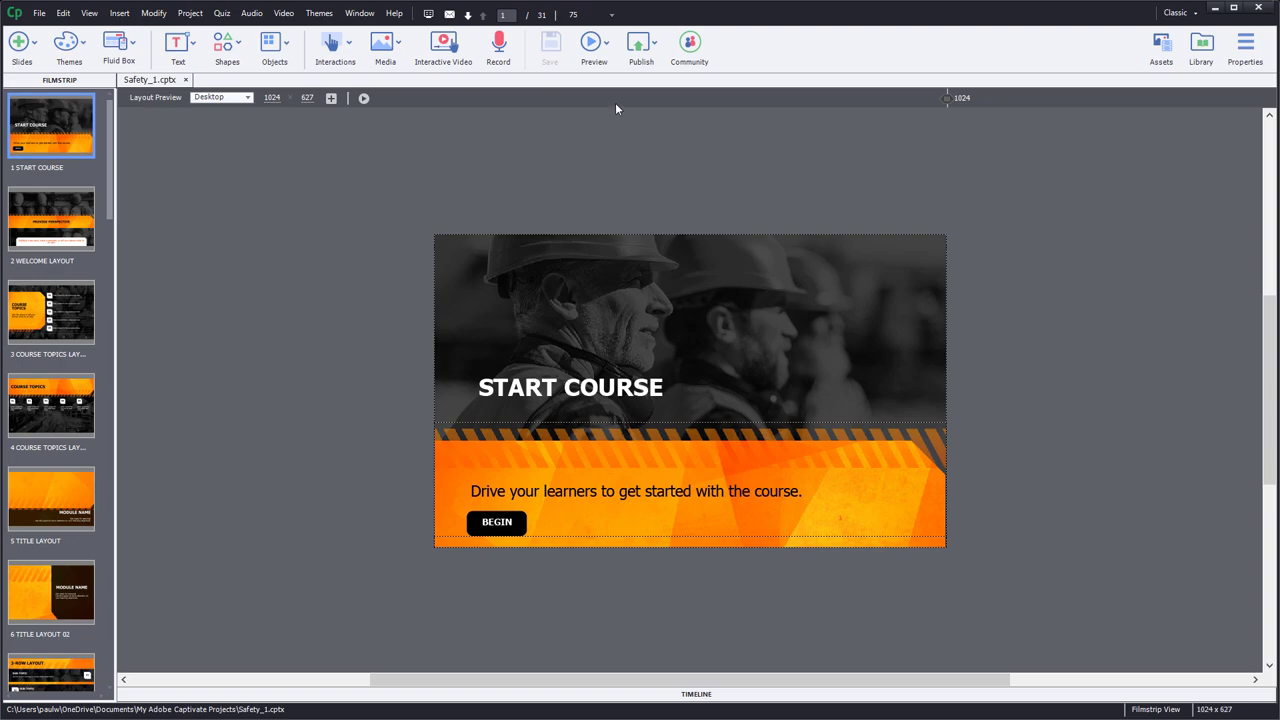
- Drop down the Preview options for the Safety_1 course on its Start Course slide
left_click(592, 42)
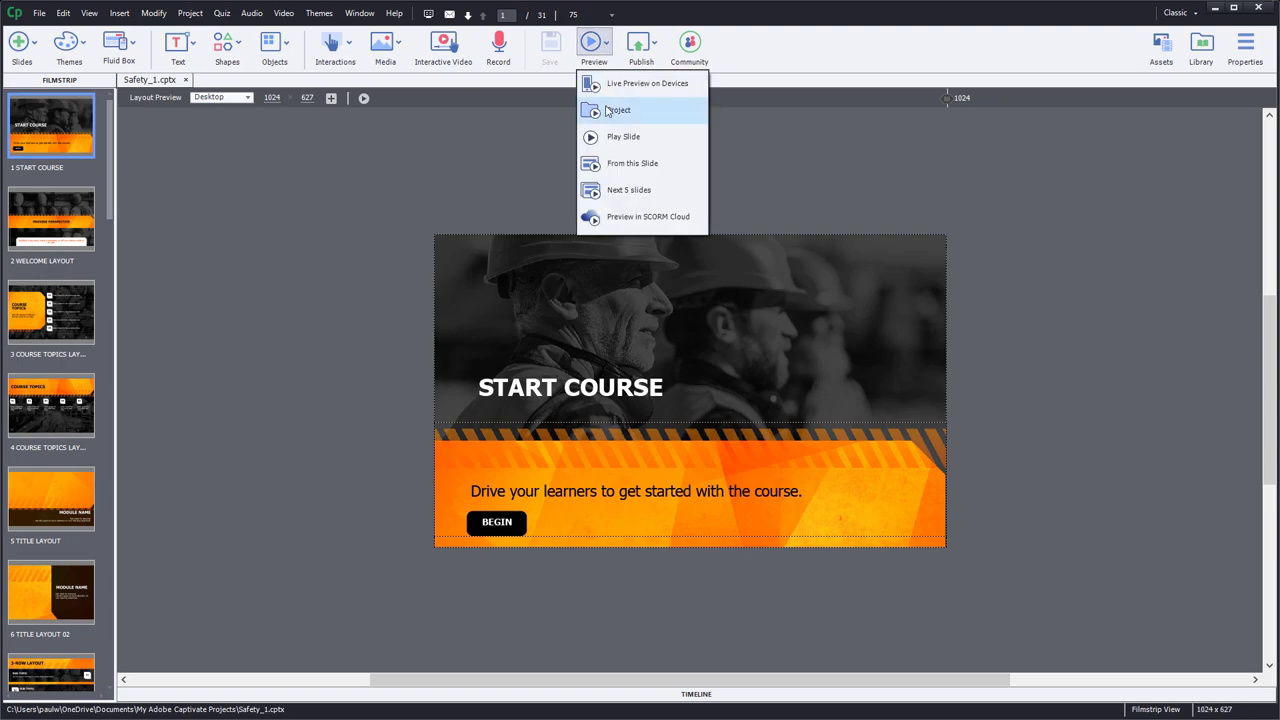
mouse_move(646, 90)
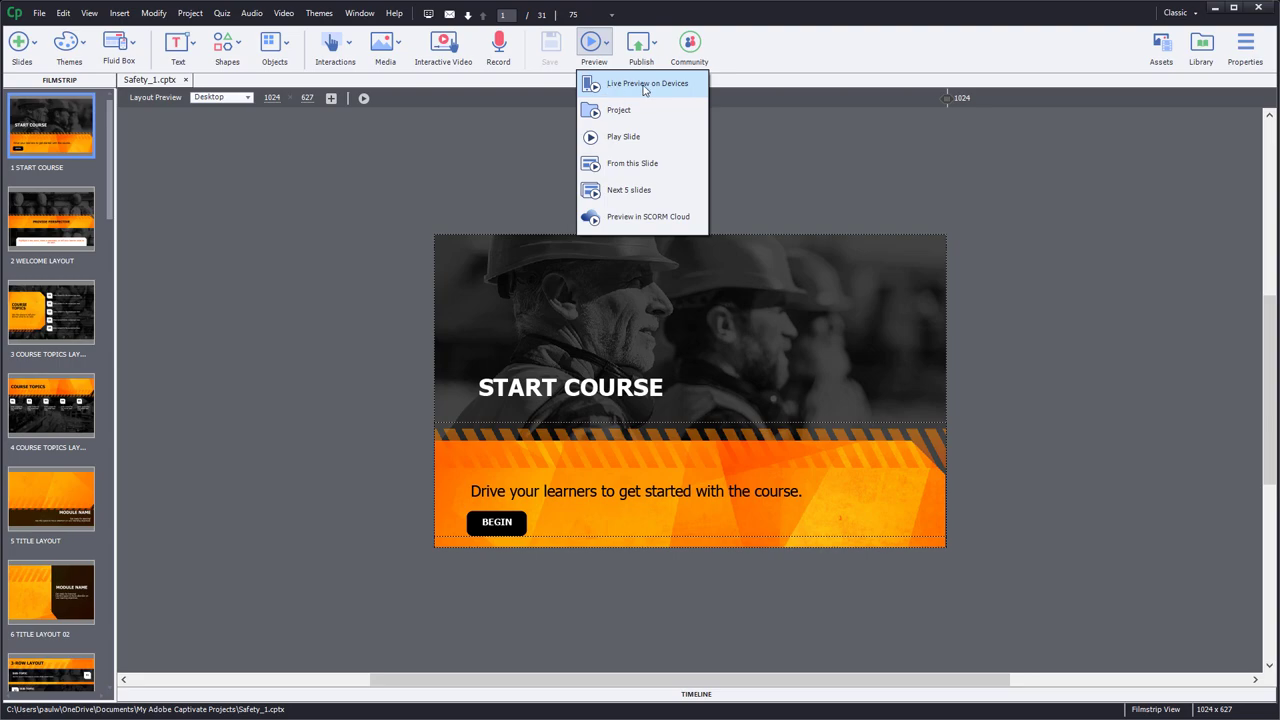